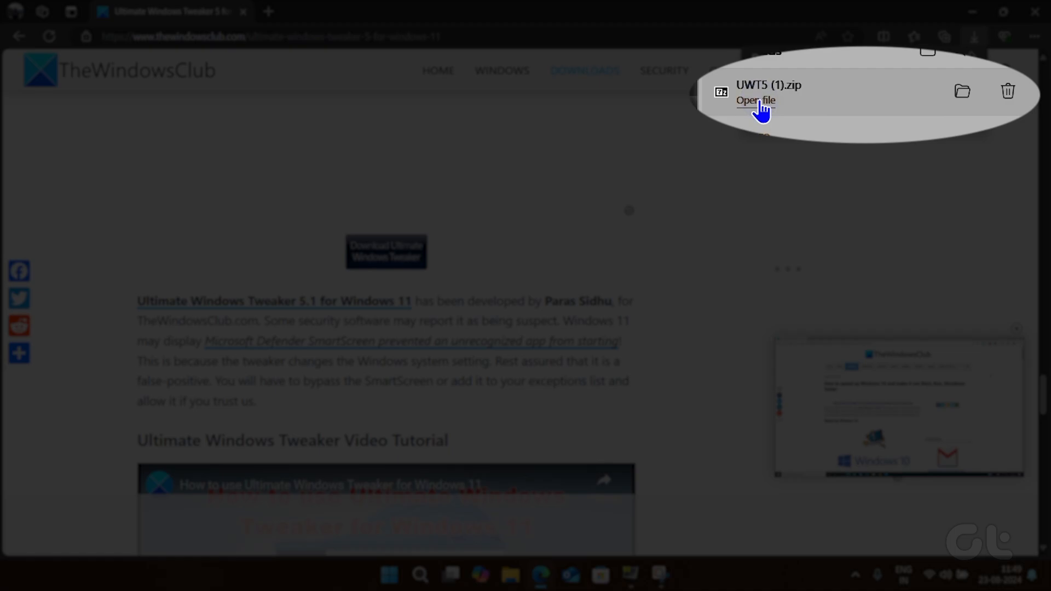
# Step: Open the downloaded UWT5 (1).zip from the browser and extract it with 7-Zip
pyautogui.click(755, 100)
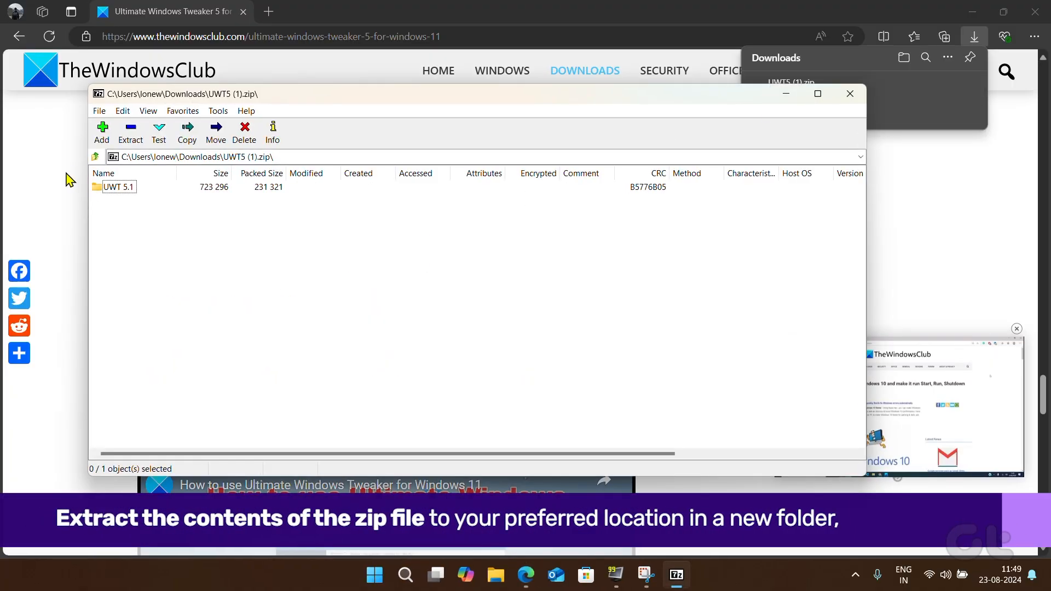
pyautogui.click(118, 187)
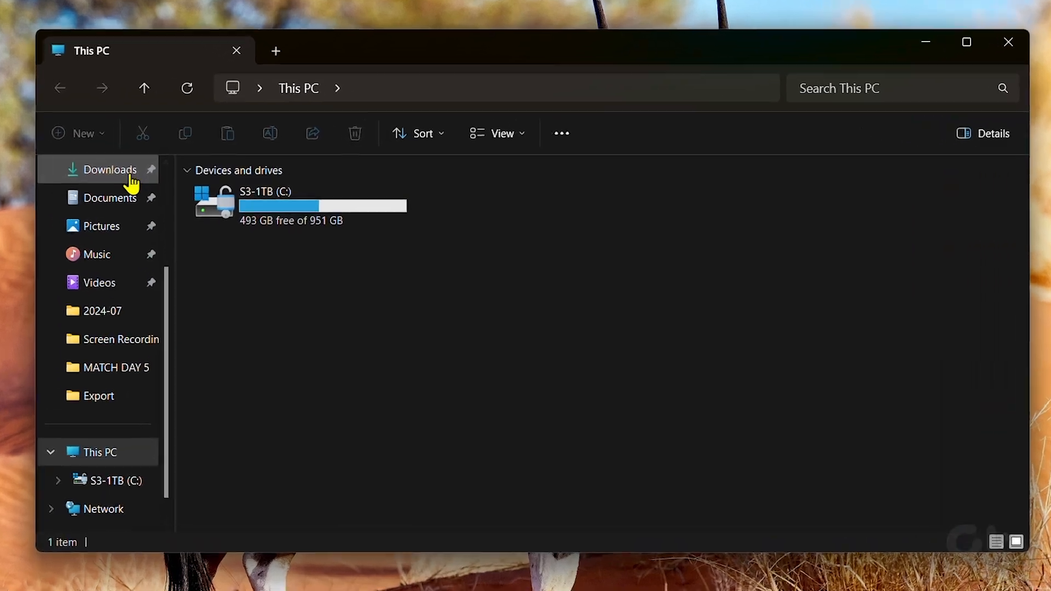
# Step: Navigate to Downloads > Windows Tweaker > UWT 5.1 and launch the tweaker
pyautogui.click(110, 169)
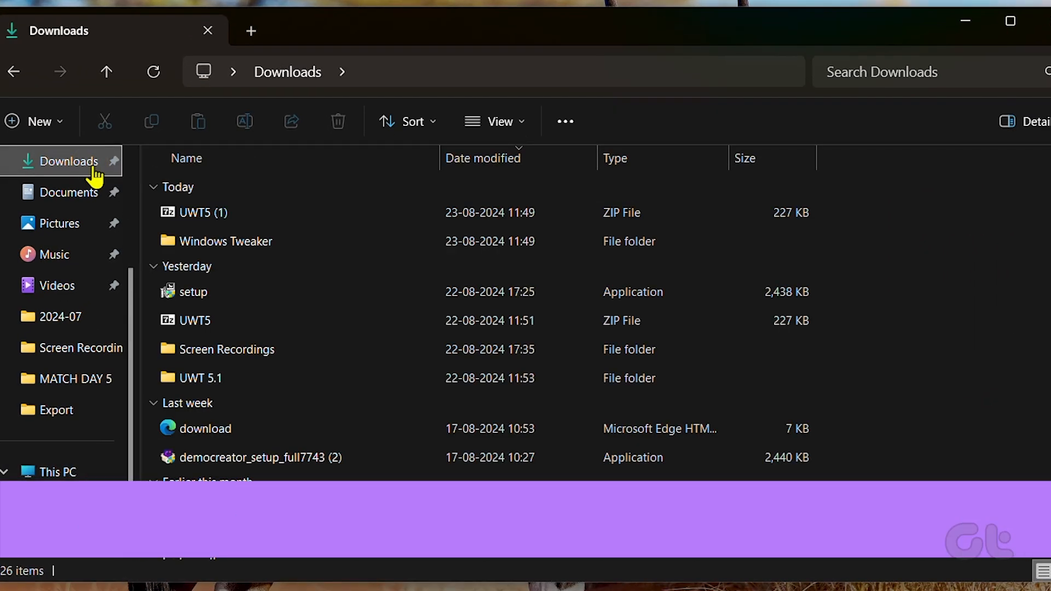
pyautogui.doubleClick(226, 240)
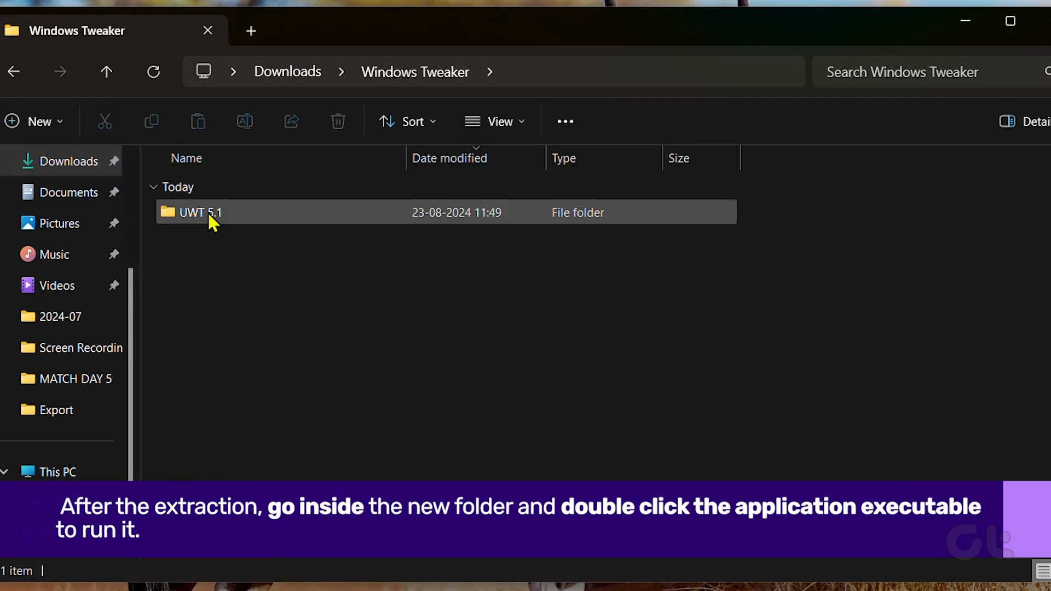
pyautogui.doubleClick(201, 212)
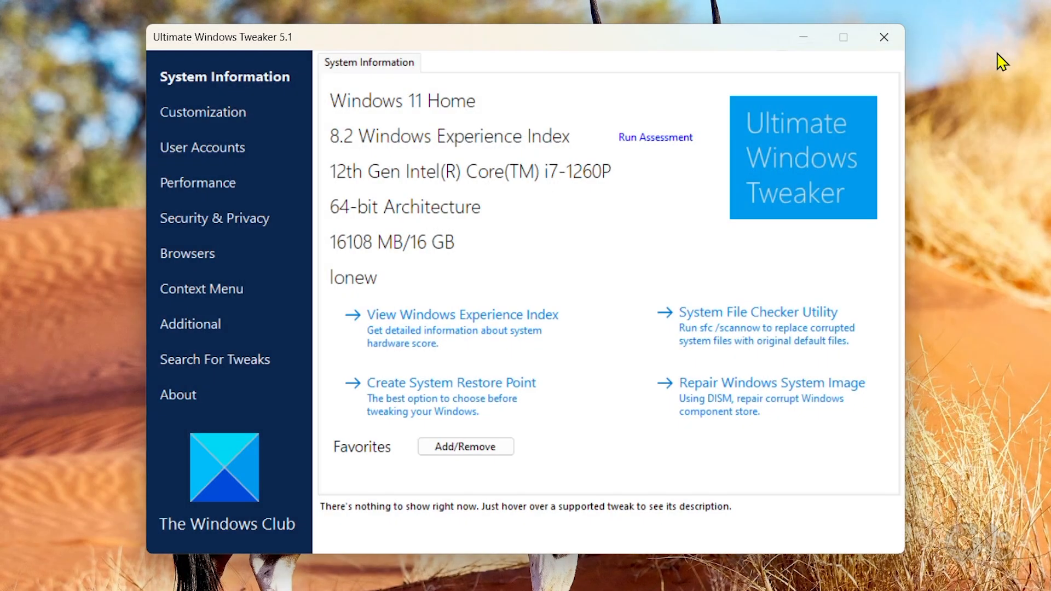
# Step: Show the Customization section's tweaks in Ultimate Windows Tweaker
pyautogui.click(203, 112)
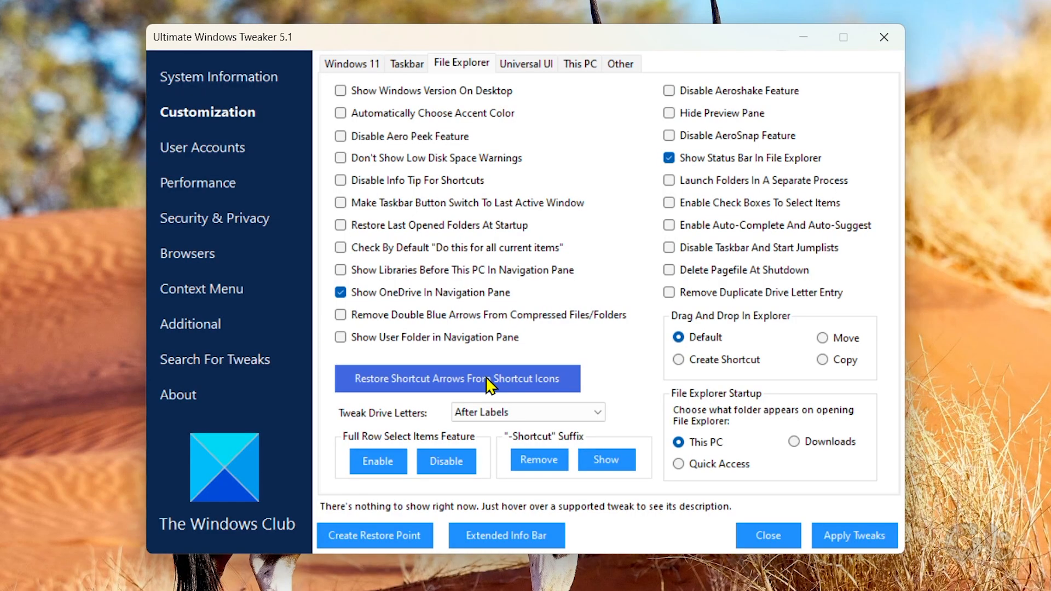
# Step: Apply 'Remove Shortcut Arrows From Shortcut Icons', close the tweaker and acknowledge the restart notice
pyautogui.click(487, 382)
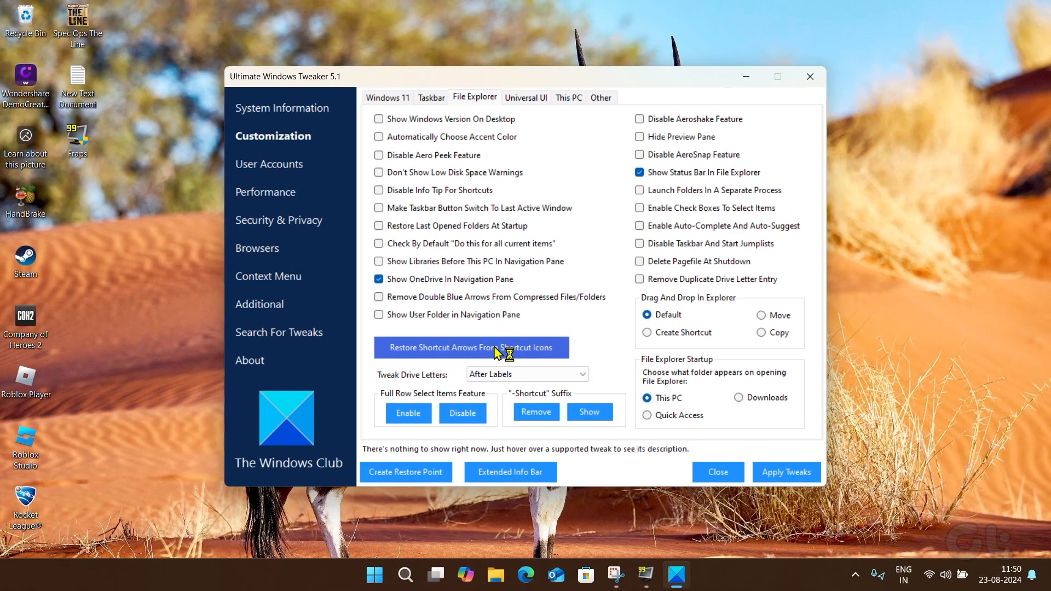
pyautogui.moveTo(708, 470)
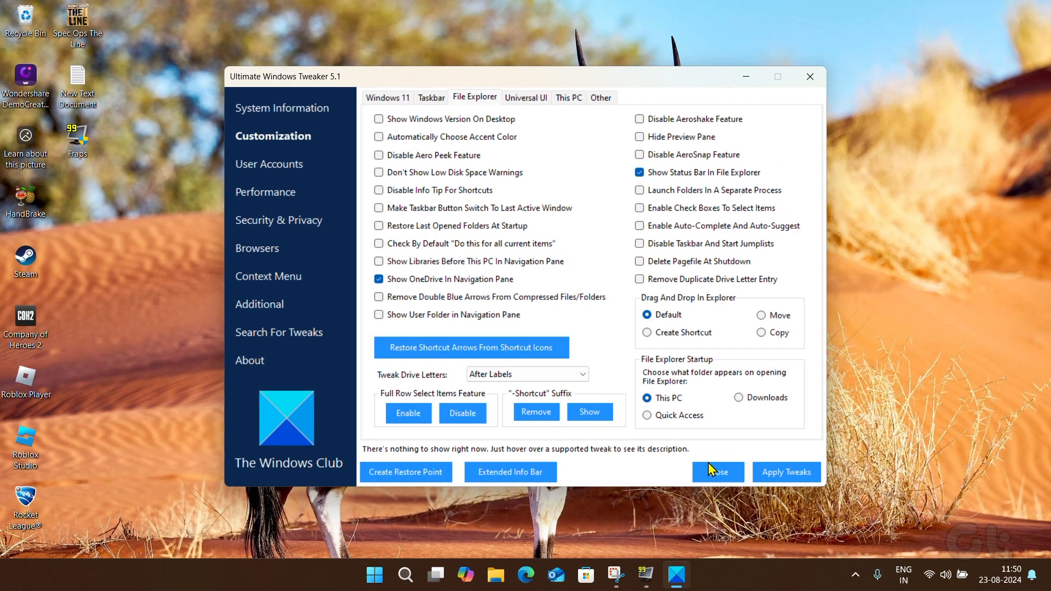
pyautogui.moveTo(711, 475)
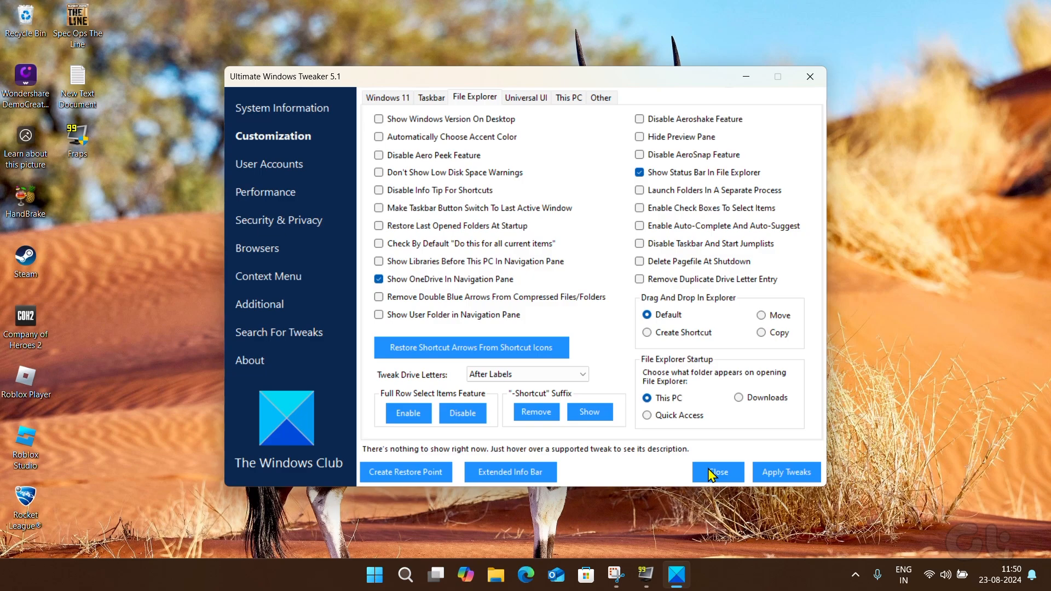
pyautogui.click(717, 472)
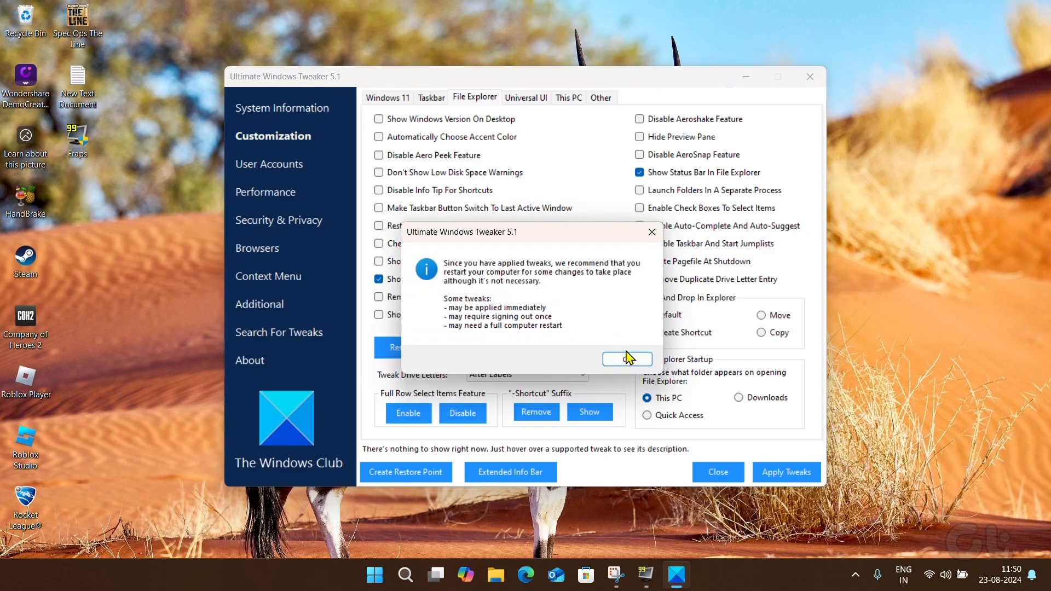
pyautogui.click(627, 358)
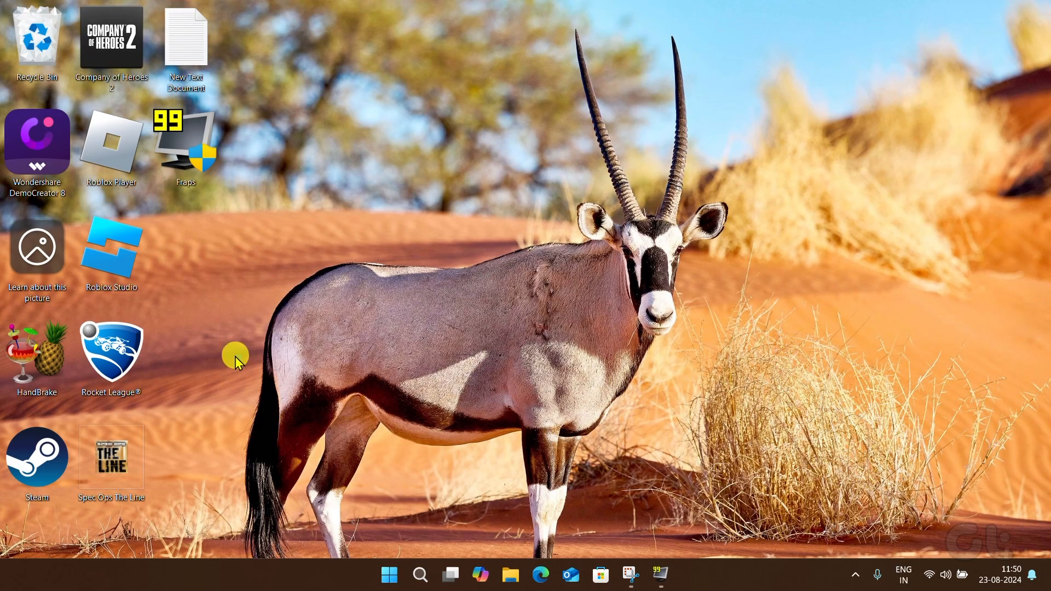